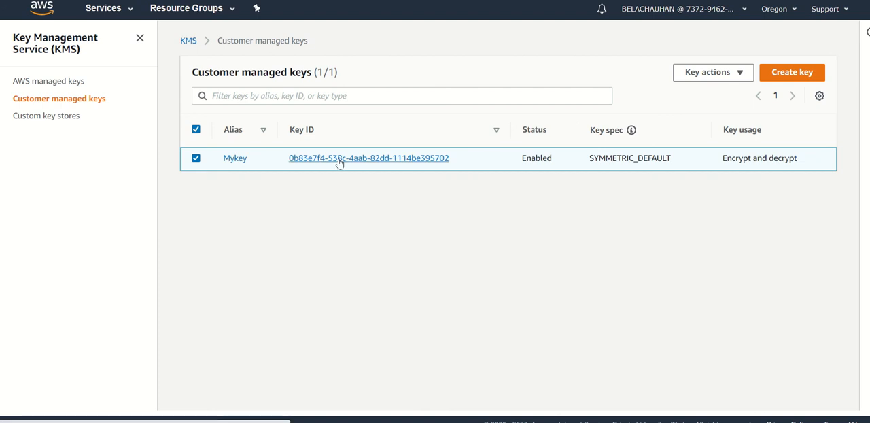
# - Open the Mykey customer managed key details to reach its ARN
pyautogui.click(368, 157)
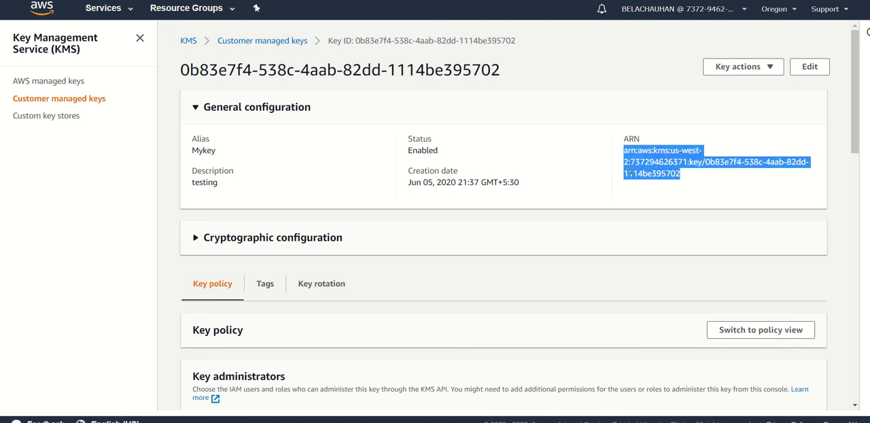
pyautogui.moveTo(571, 210)
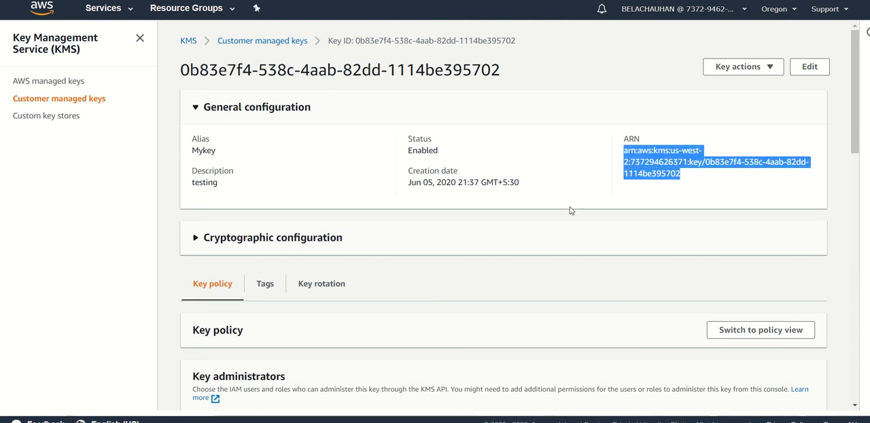
pyautogui.moveTo(546, 217)
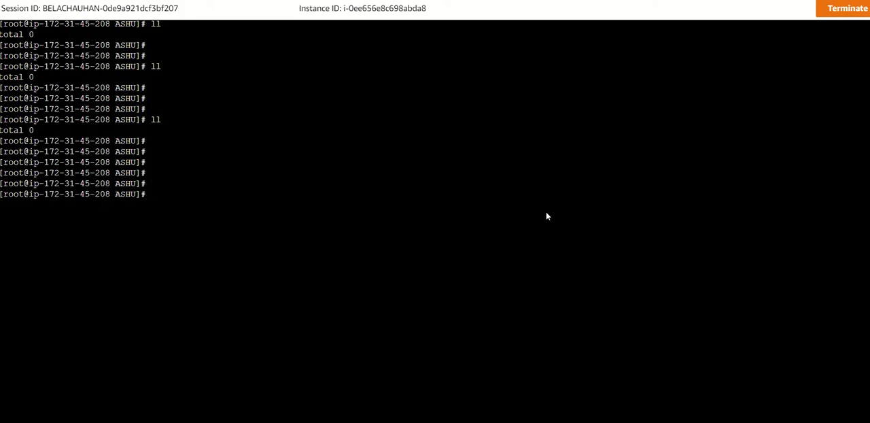
# - Check the working ASHU folder with pwd and ll, then open abcd.txt in sudo vi
pyautogui.write('pwd')
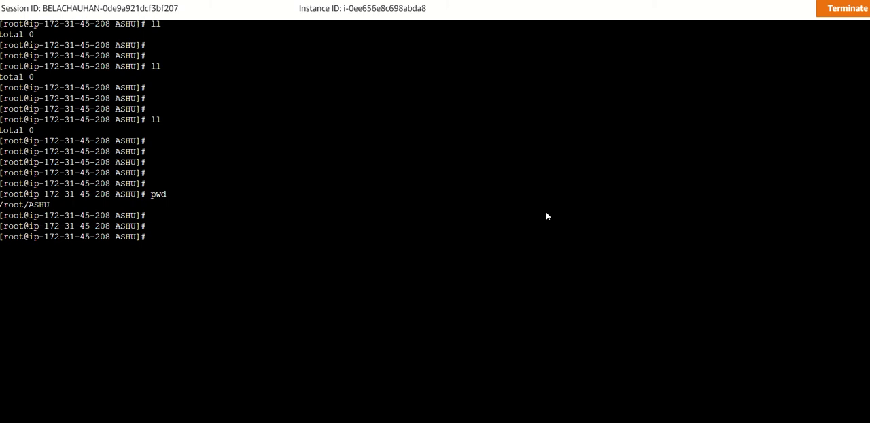
pyautogui.write('ll')
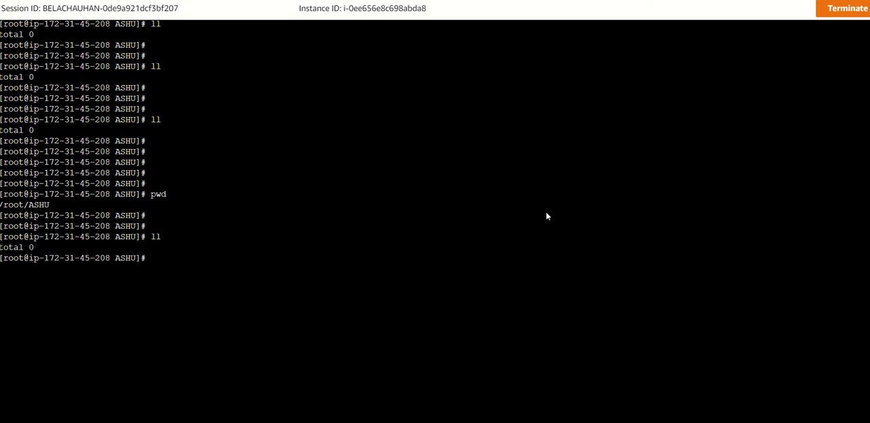
pyautogui.write('sudo')
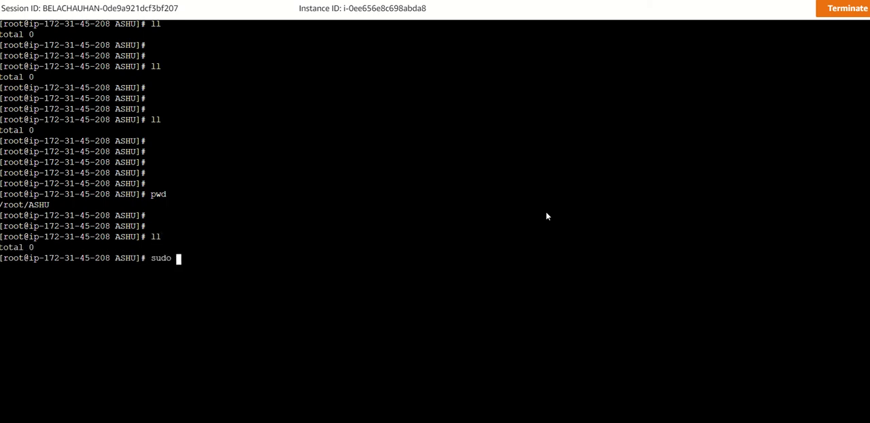
pyautogui.write('vi')
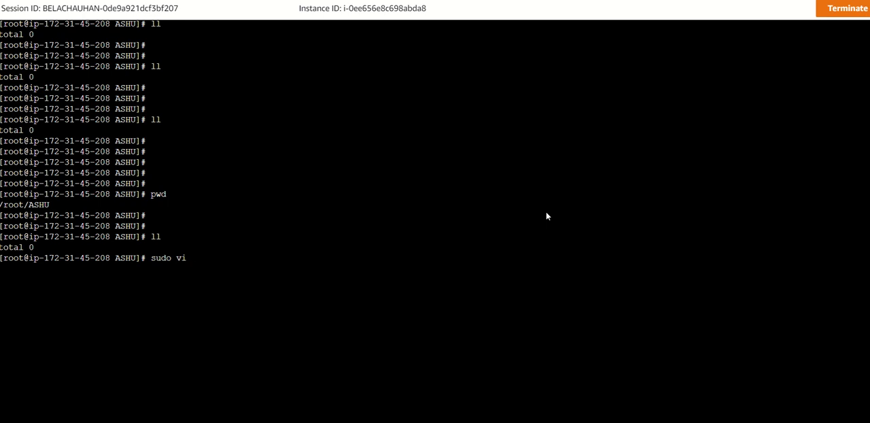
pyautogui.write('c')
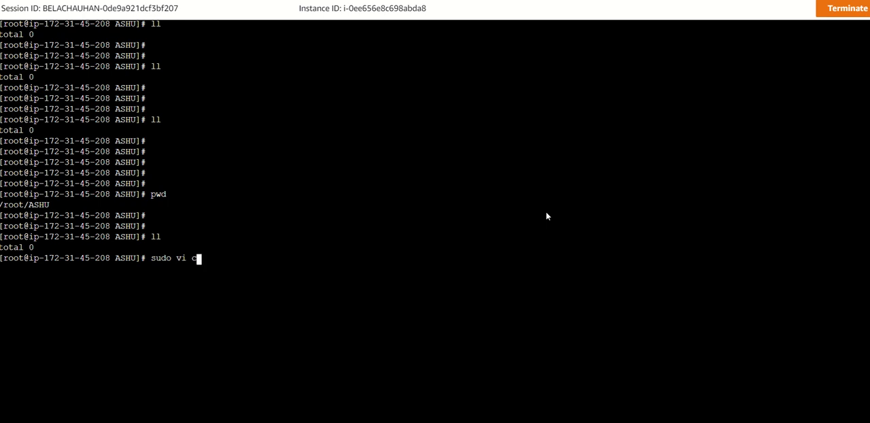
pyautogui.write('bcd.t')
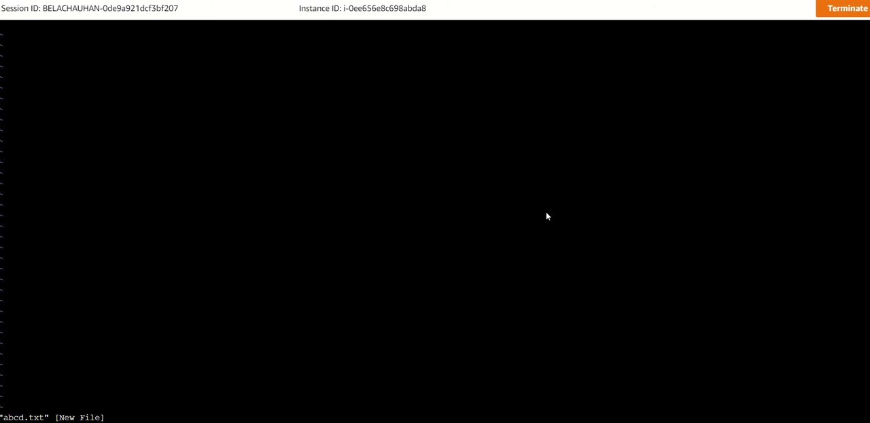
# - Write the line 'hello i hope you are enjoying the video' into abcd.txt and save it
pyautogui.write('hell')
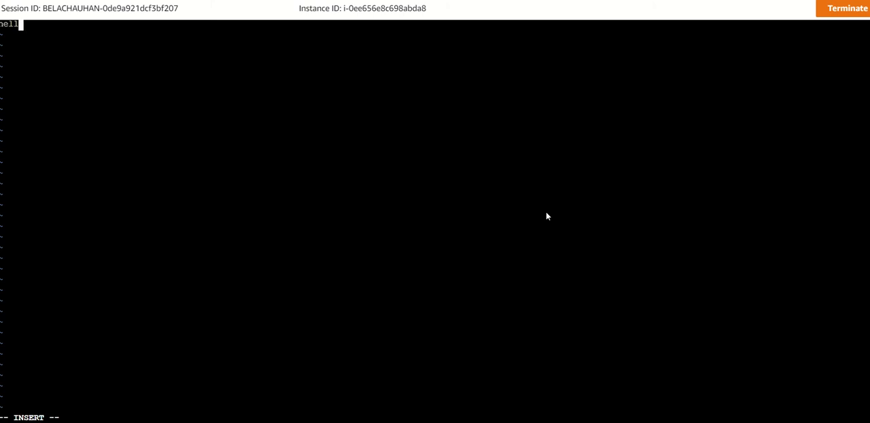
pyautogui.write('ow')
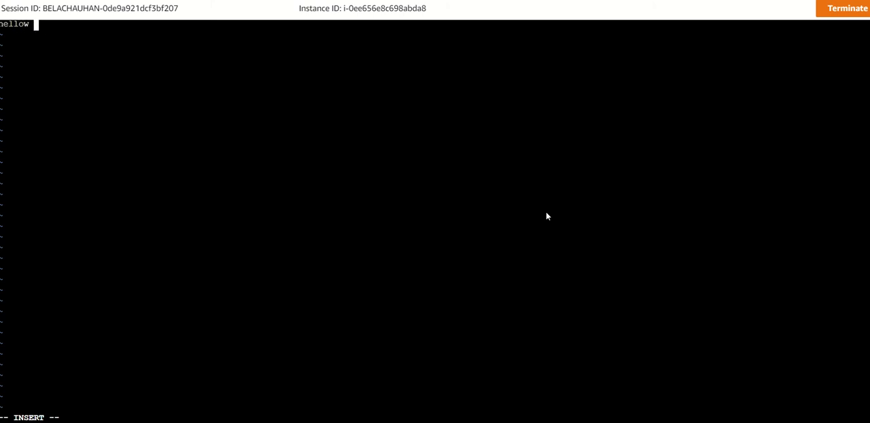
pyautogui.write('i')
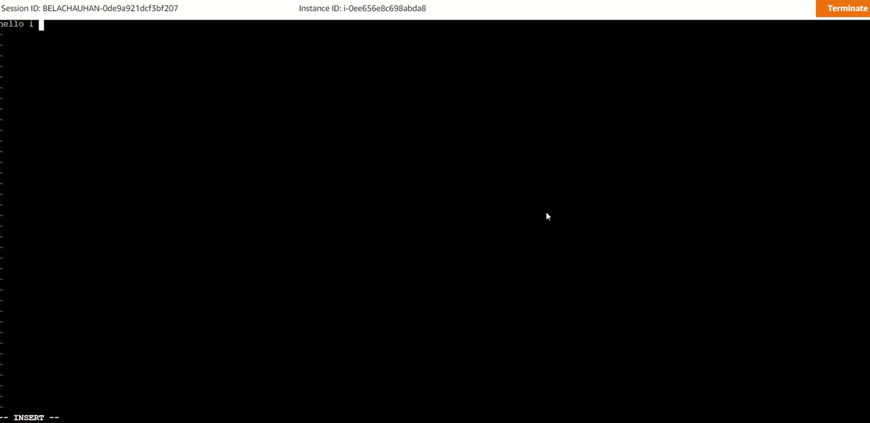
pyautogui.write('hope you')
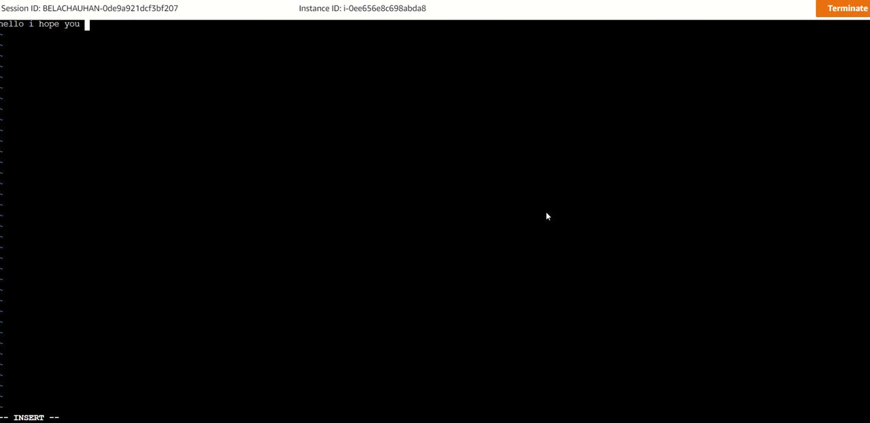
pyautogui.write('are enjo')
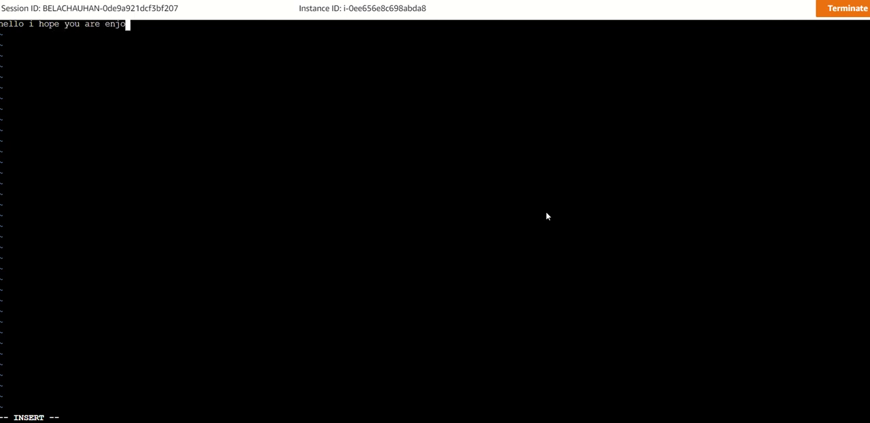
pyautogui.write('ying the vid')
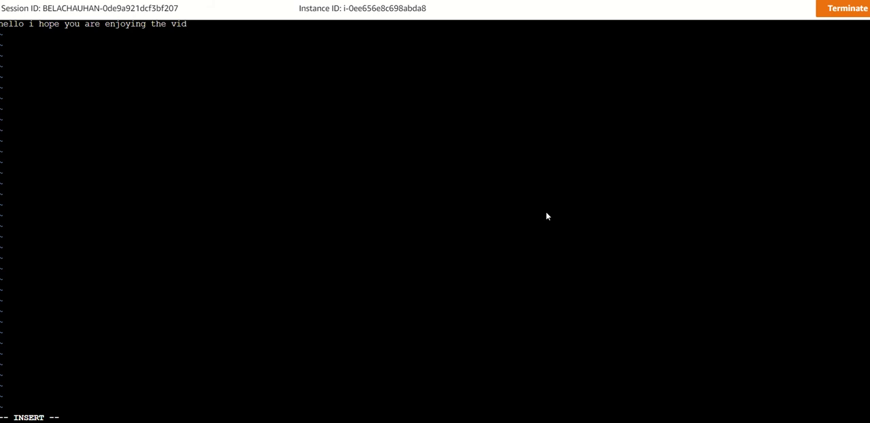
pyautogui.write('eo')
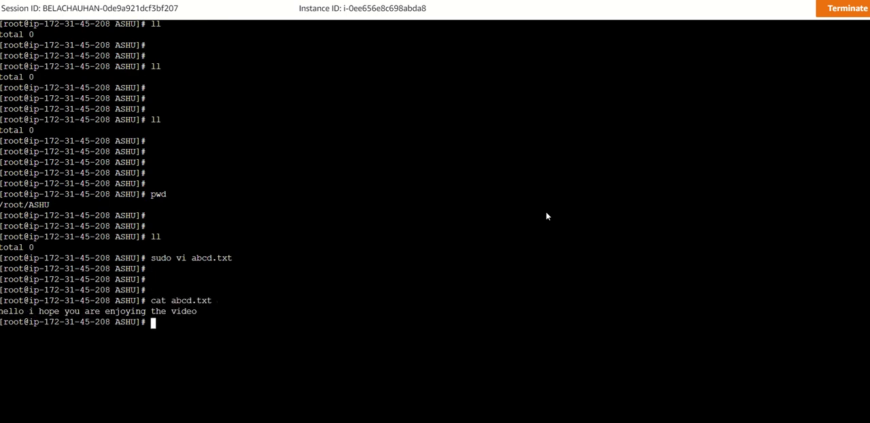
# - List the folder and cat abcd.txt to confirm its contents, removing a stray file
pyautogui.write('ll')
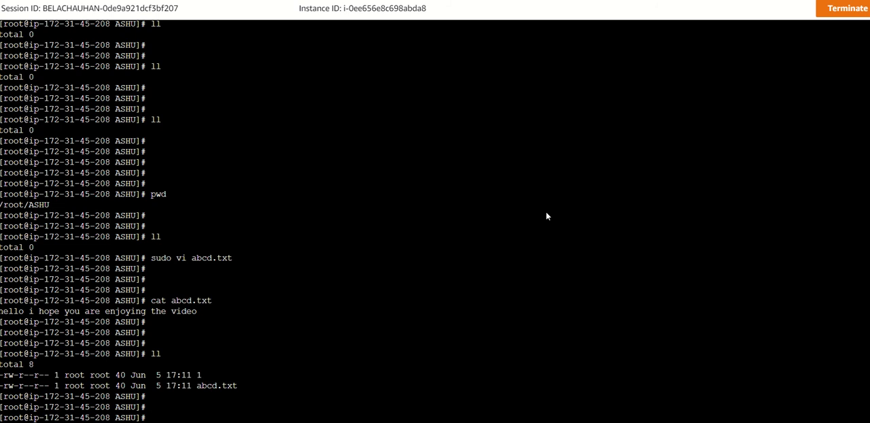
pyautogui.write('a')
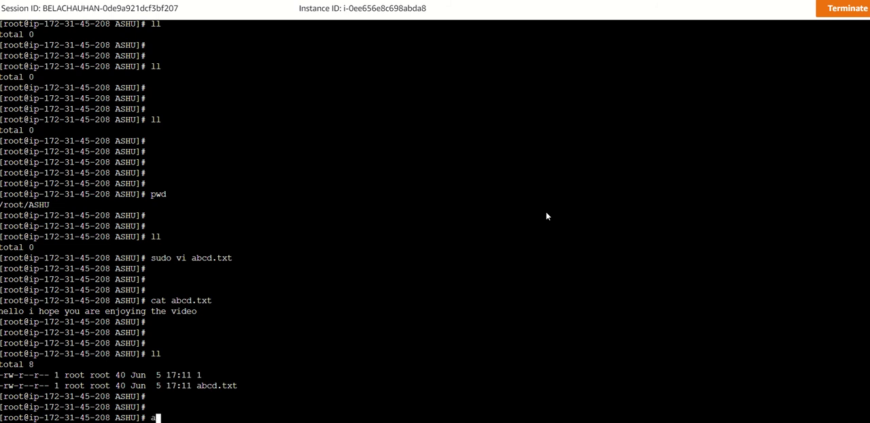
pyautogui.write('cat 1')
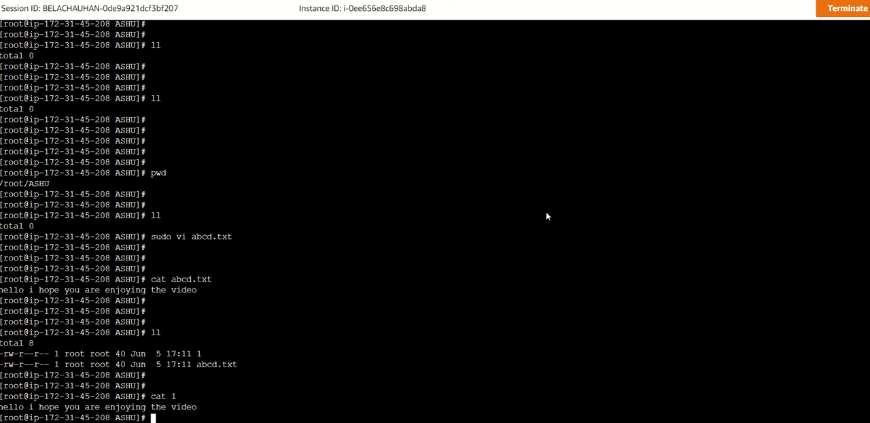
pyautogui.write('rm')
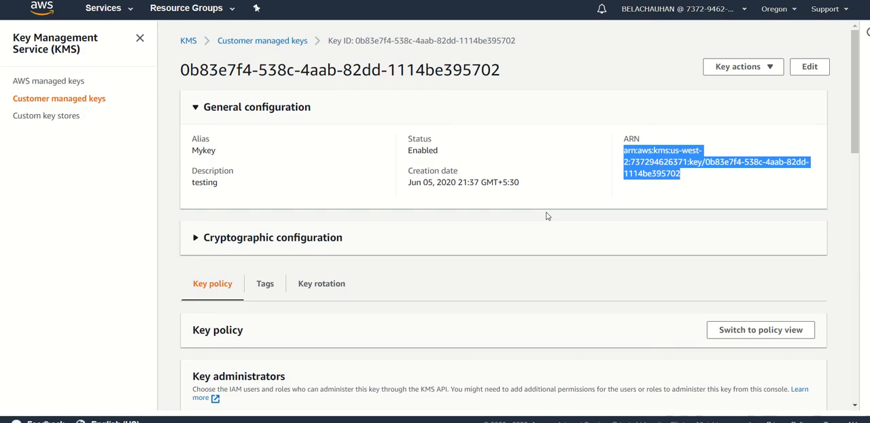
pyautogui.moveTo(619, 170)
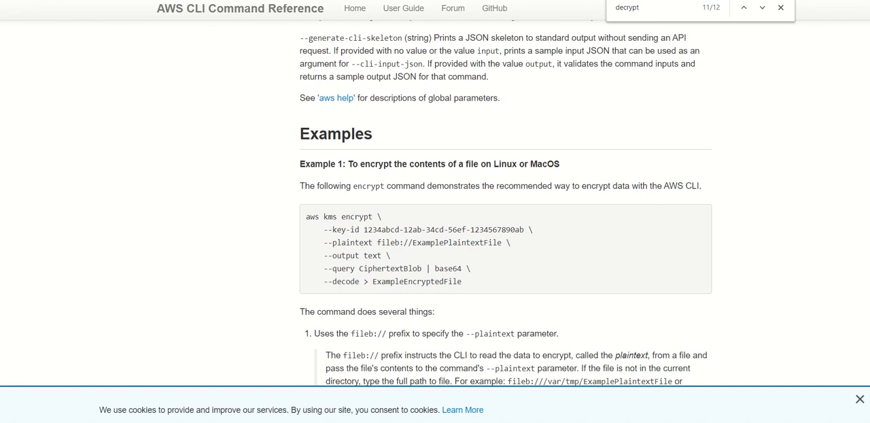
pyautogui.moveTo(323, 152)
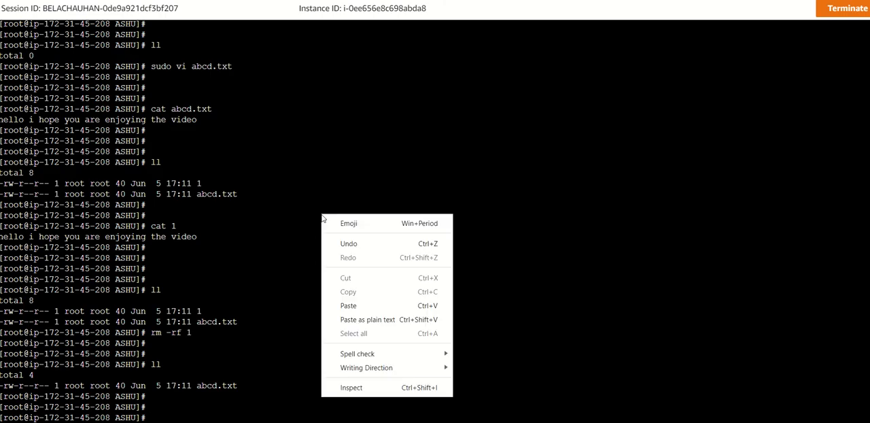
# - Run aws kms encrypt --key-id with Mykey's ARN, which fails demanding --plaintext
pyautogui.click(368, 304)
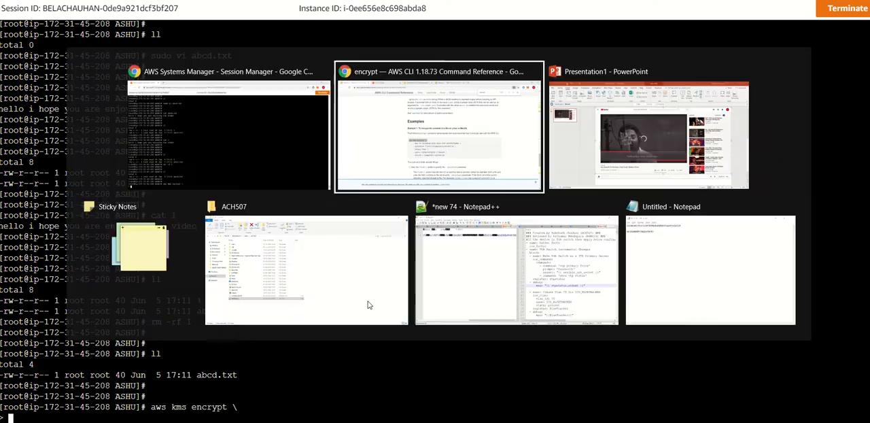
pyautogui.click(438, 126)
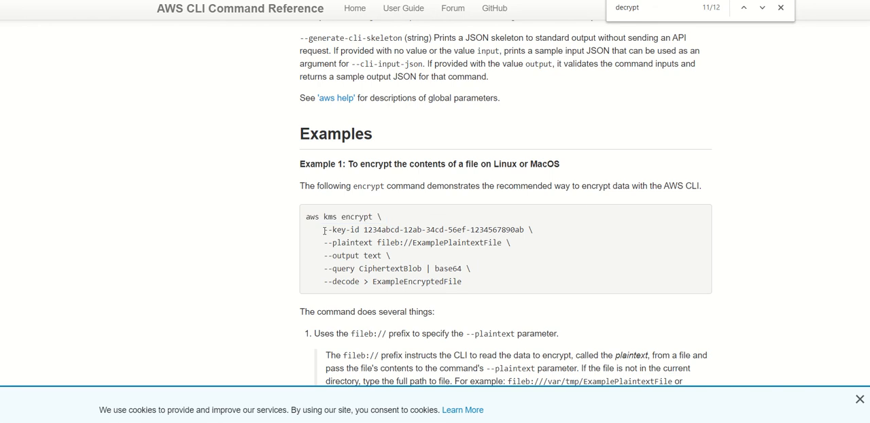
pyautogui.doubleClick(342, 228)
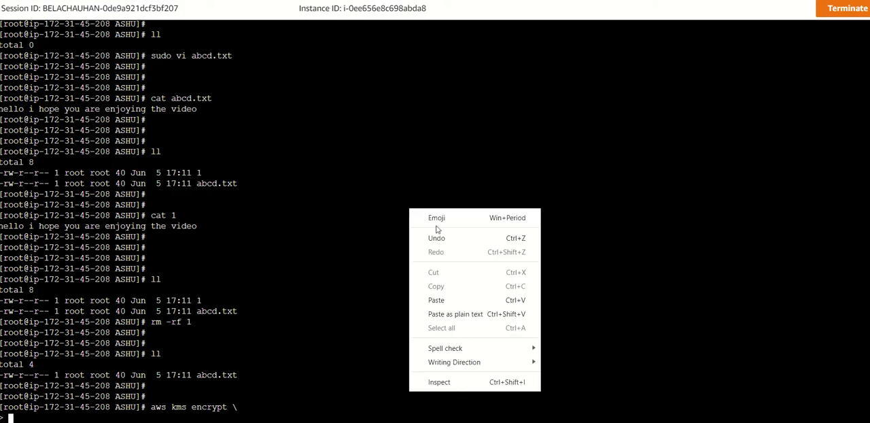
pyautogui.write('--key-id')
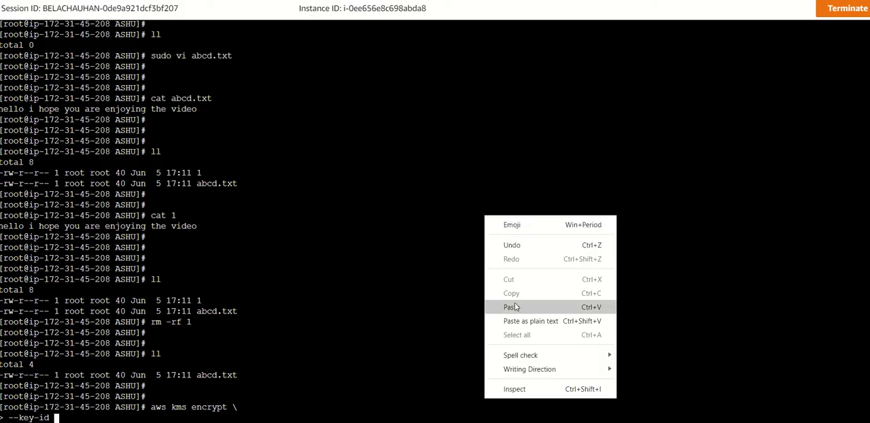
pyautogui.click(511, 307)
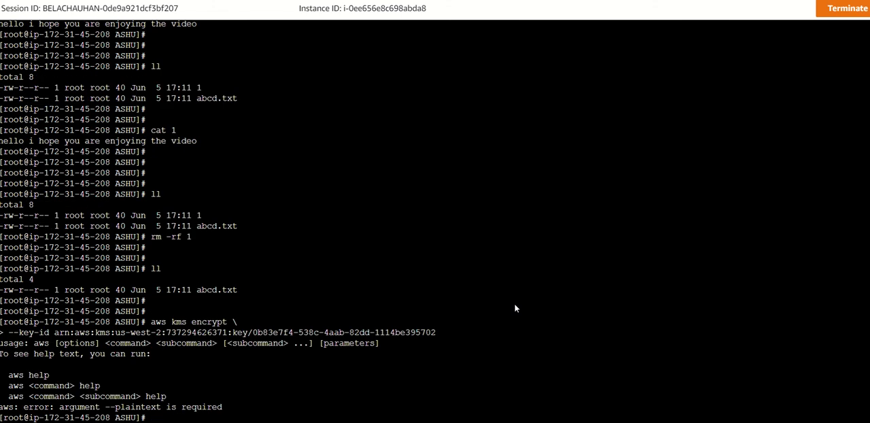
pyautogui.write('aws kms encrypt --key-id arn:aws:kms:us-west-2:737294626371:key/0b83e7f4-538c-4aab-82dd-1114be395702')
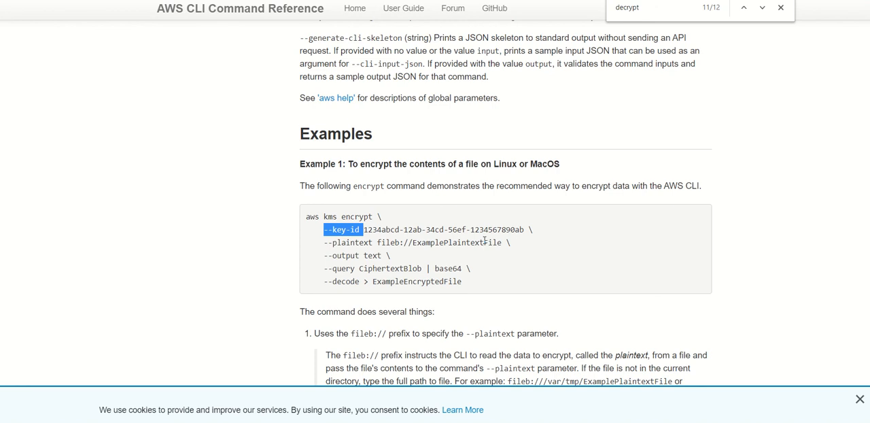
pyautogui.moveTo(539, 241)
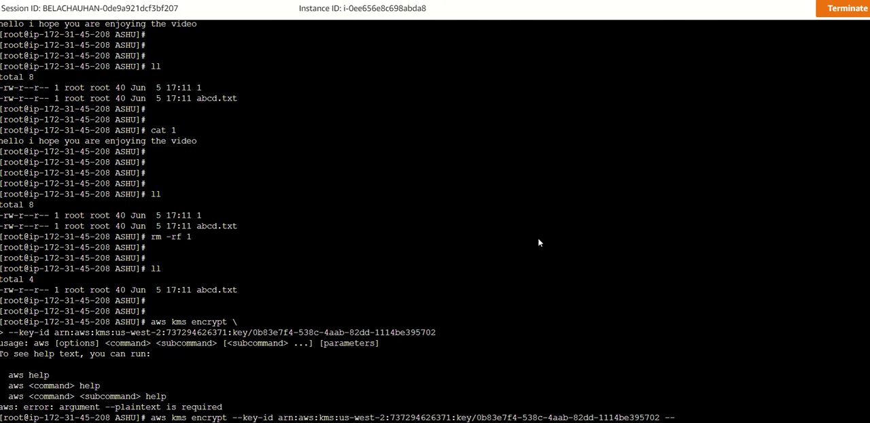
# - Rerun the encrypt adding --plaintext fileb://abcd.txt, returning a CiphertextBlob
pyautogui.write('--plaintext fileb')
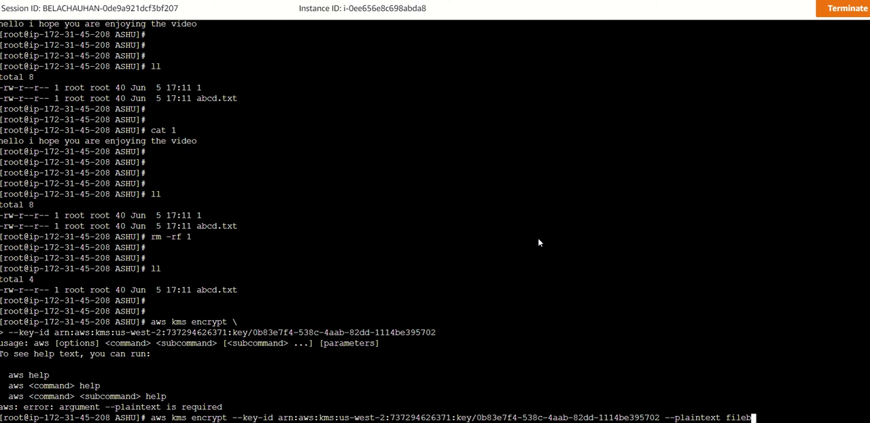
pyautogui.write('://')
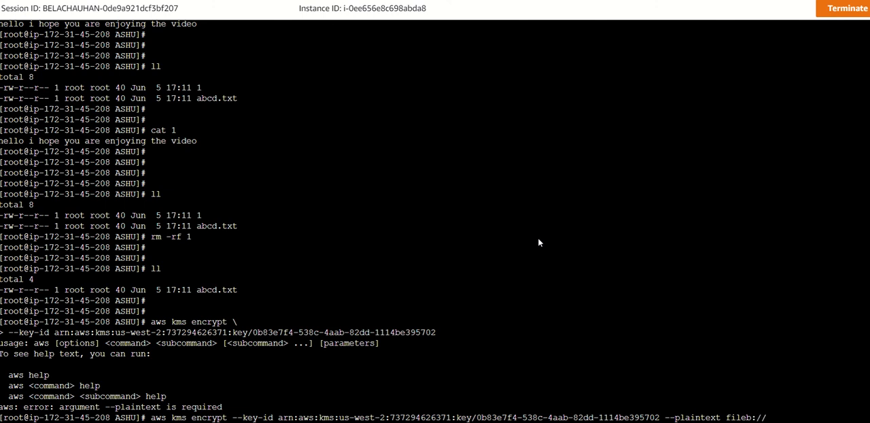
pyautogui.write('ab')
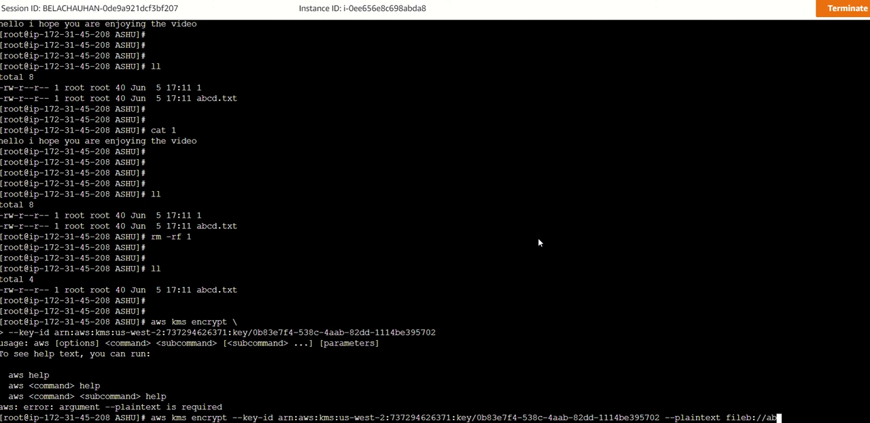
pyautogui.write('c')
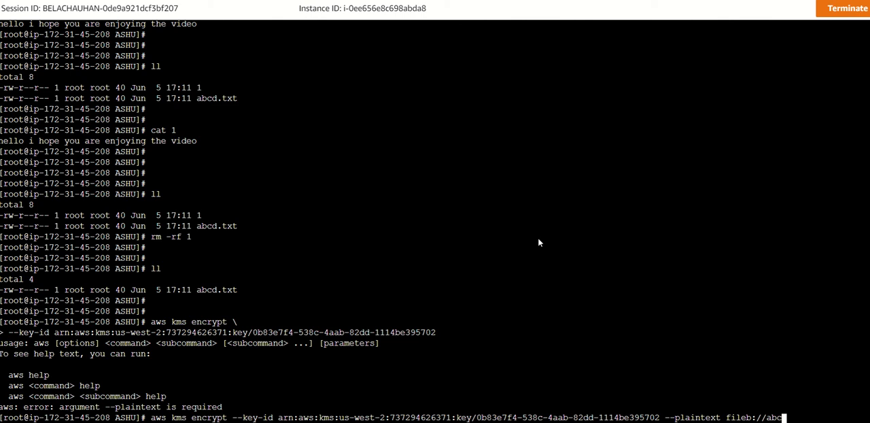
pyautogui.write('.txt')
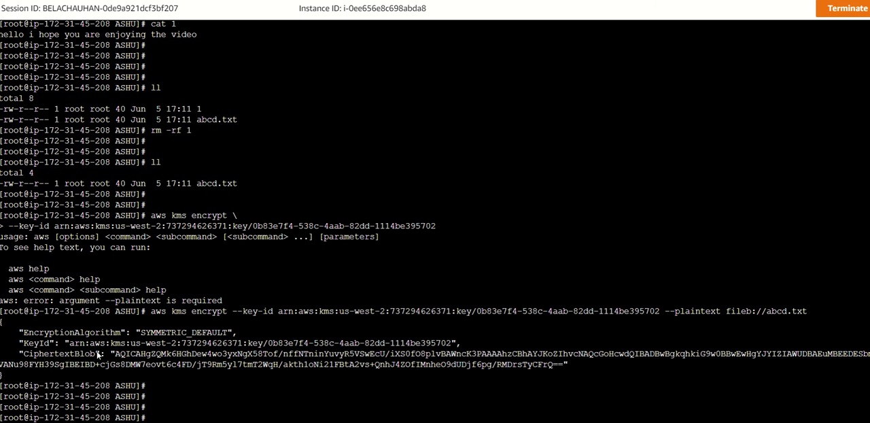
# - Extend the encrypt command with --output text --query CiphertextBlob, copying the field name from the output
pyautogui.moveTo(115, 353); pyautogui.dragTo(242, 375)
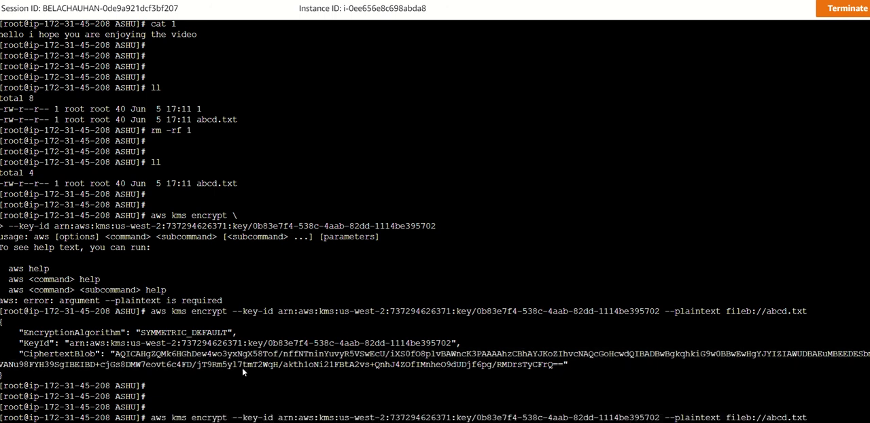
pyautogui.write('-o')
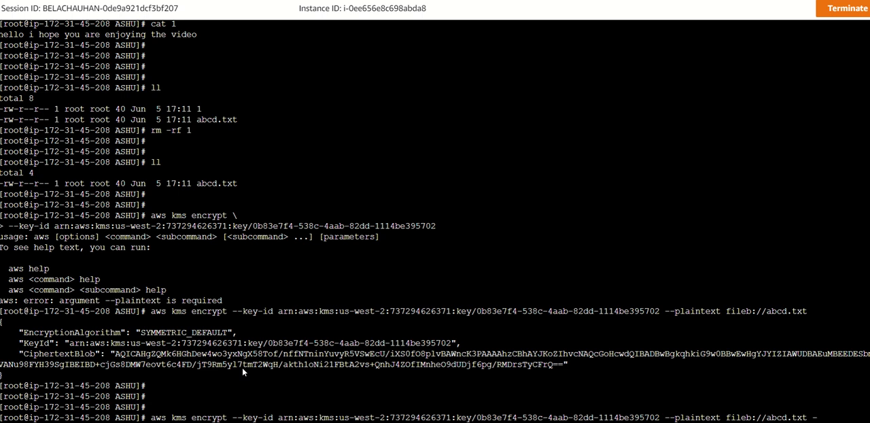
pyautogui.write('--output')
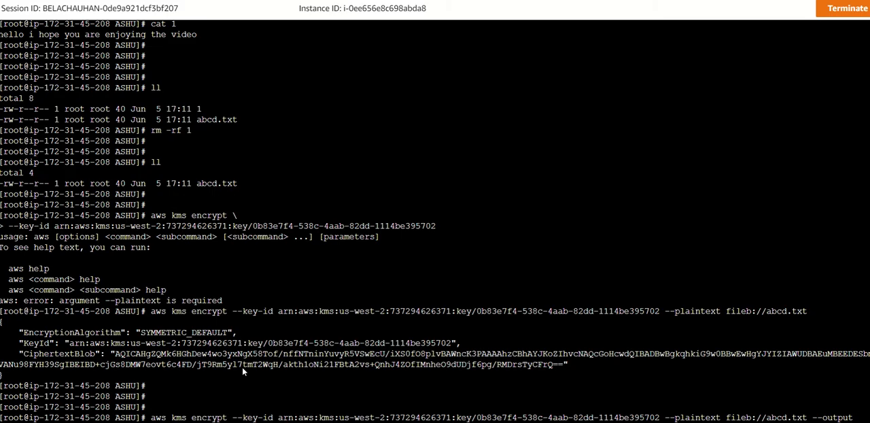
pyautogui.scroll(-3)
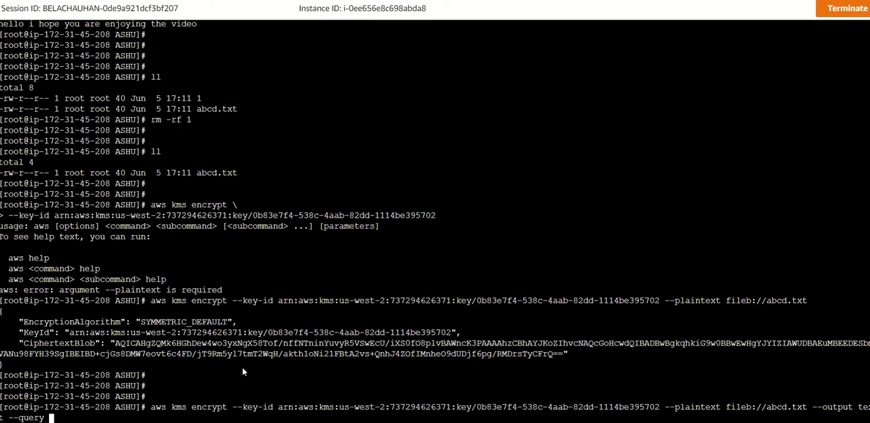
pyautogui.write('C')
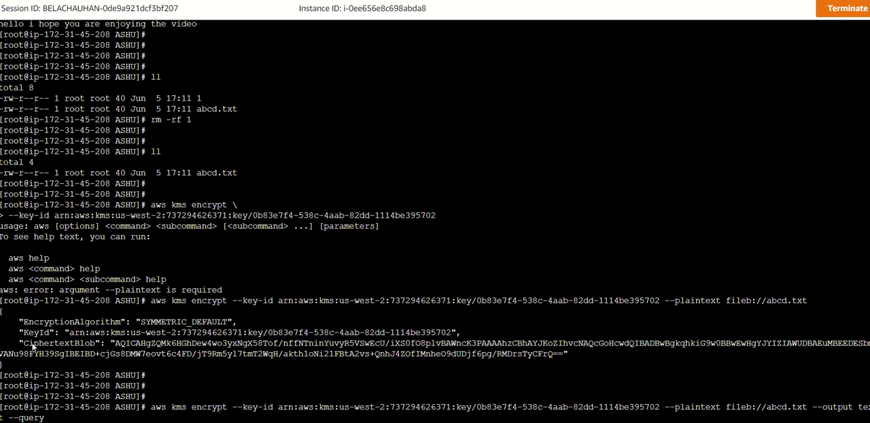
pyautogui.doubleClick(44, 342)
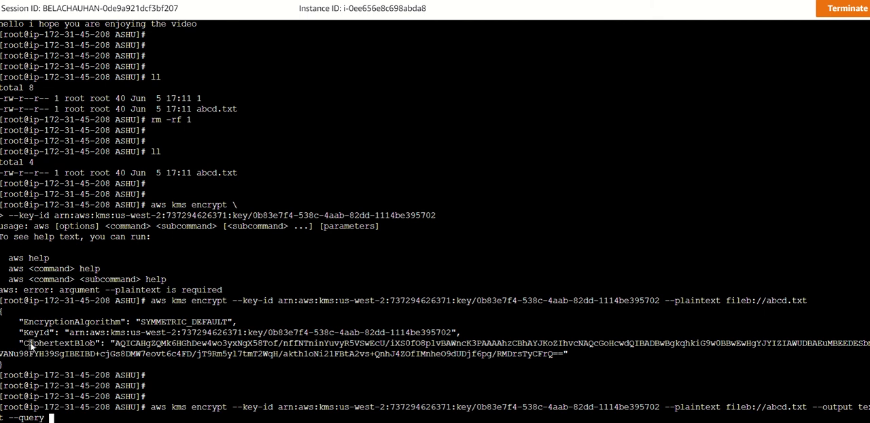
pyautogui.doubleClick(41, 343)
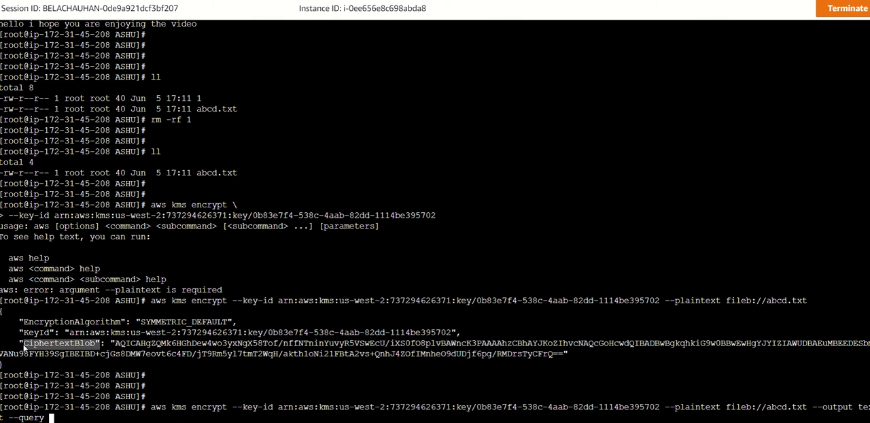
pyautogui.rightClick(60, 342)
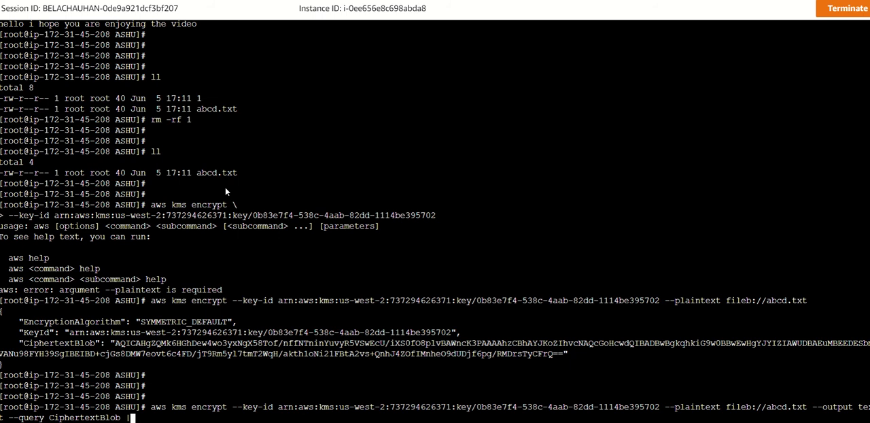
# - Pipe through base64 --decode > abcd.txt and run it, hitting a plaintext-length ValidationException
pyautogui.write('base64')
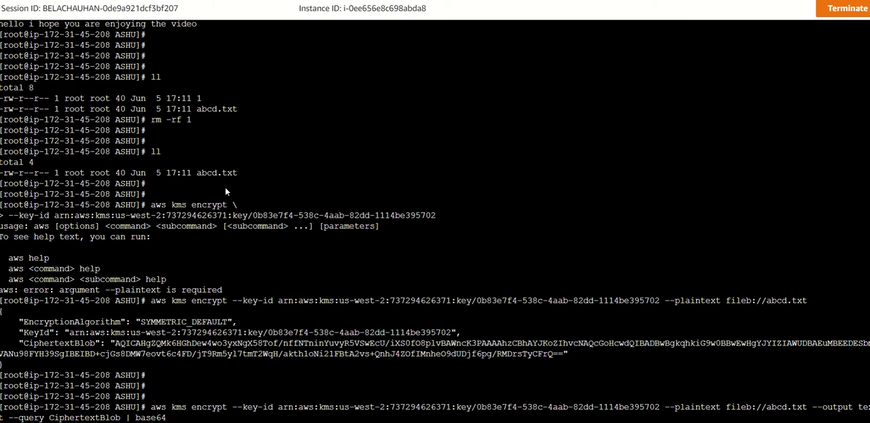
pyautogui.write('--decode')
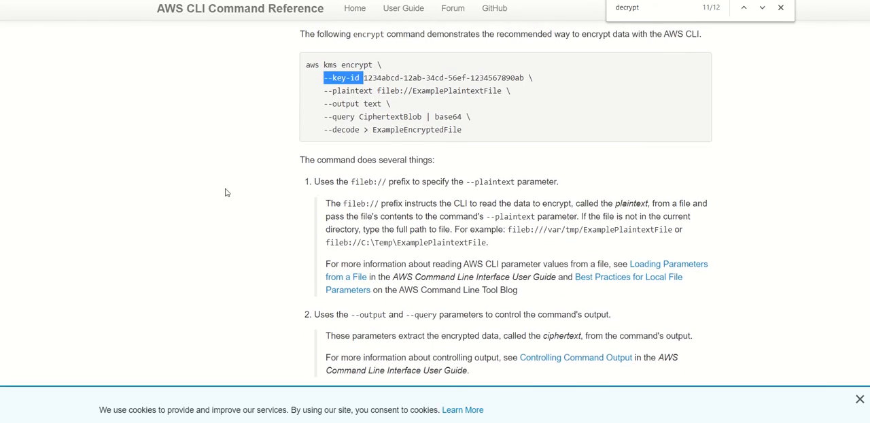
pyautogui.scroll(-3)
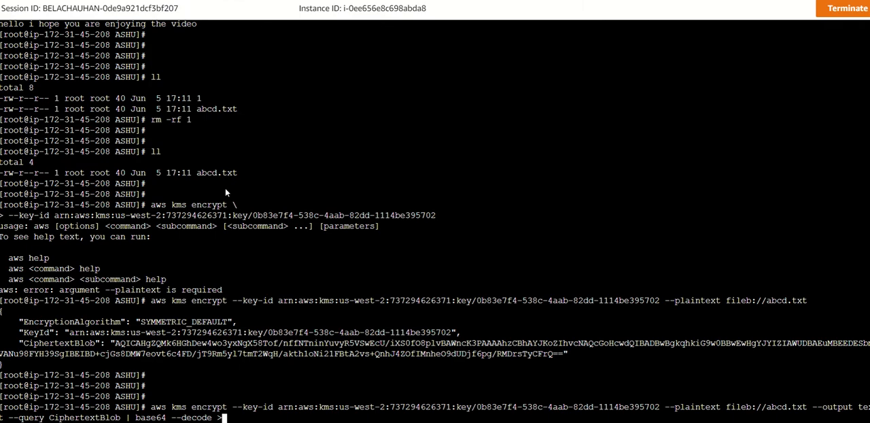
pyautogui.write('abcd')
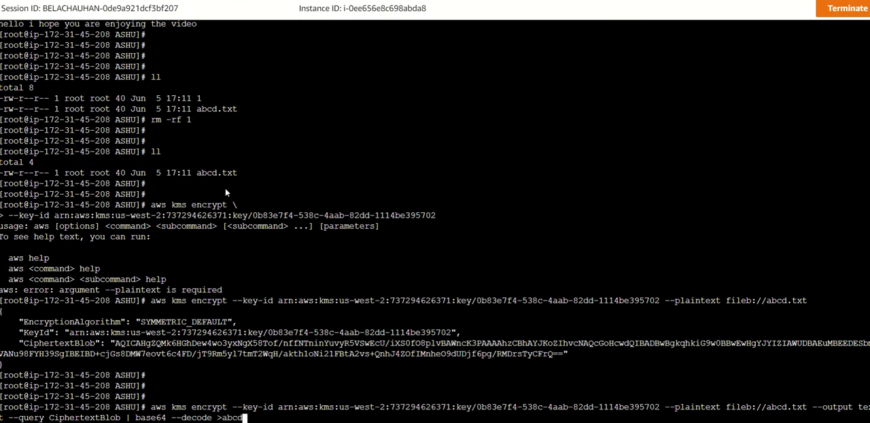
pyautogui.write('.txt')
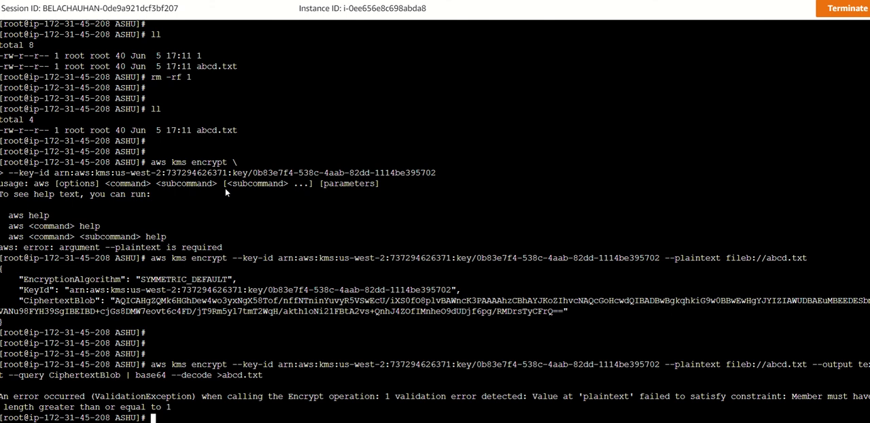
# - Find abcd.txt empty with cat, then rewrite it in vi starting 'Hello This is cl...'
pyautogui.write('cat abcd.txt')
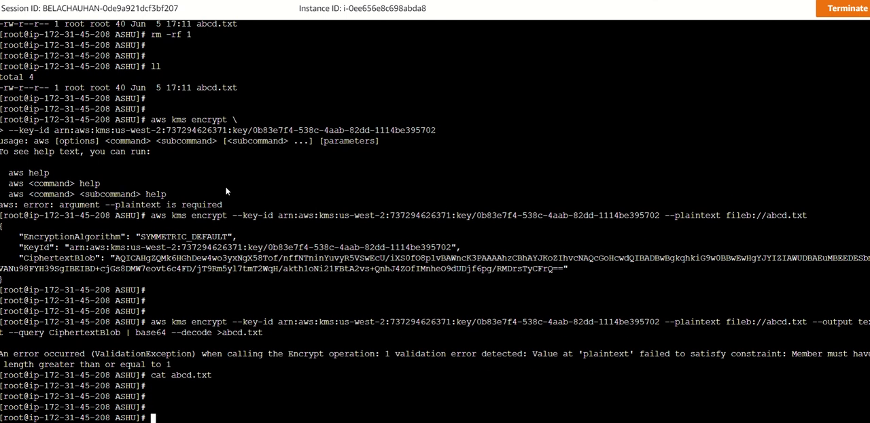
pyautogui.write('cat abcd.txt')
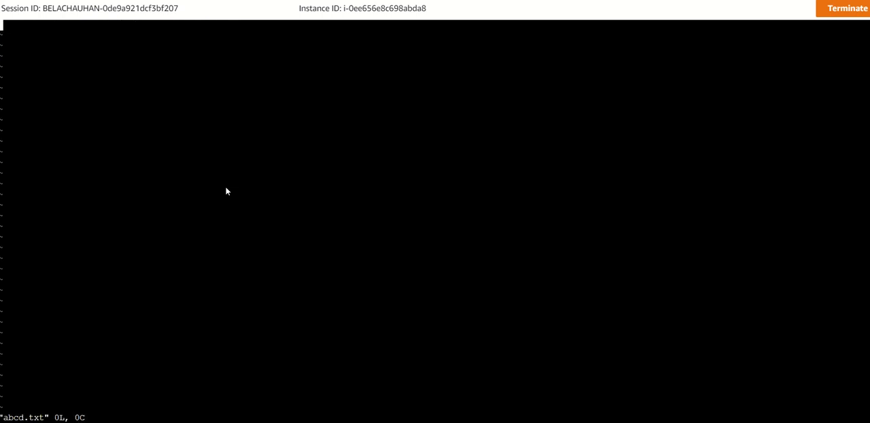
pyautogui.press('i')
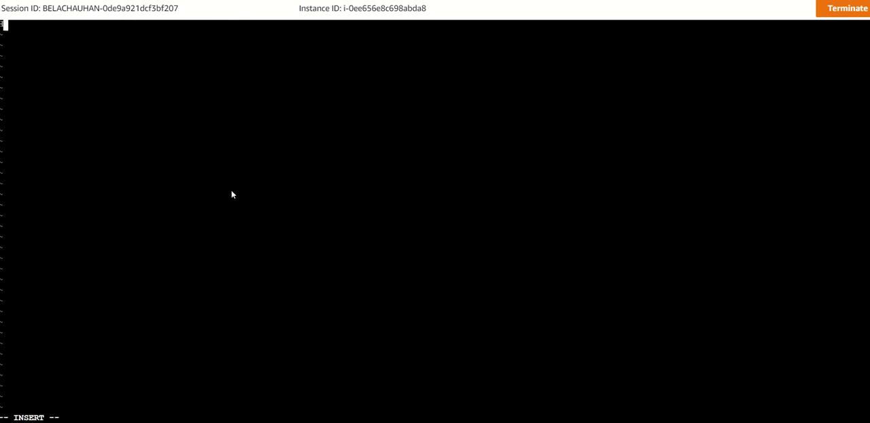
pyautogui.write('Hello This')
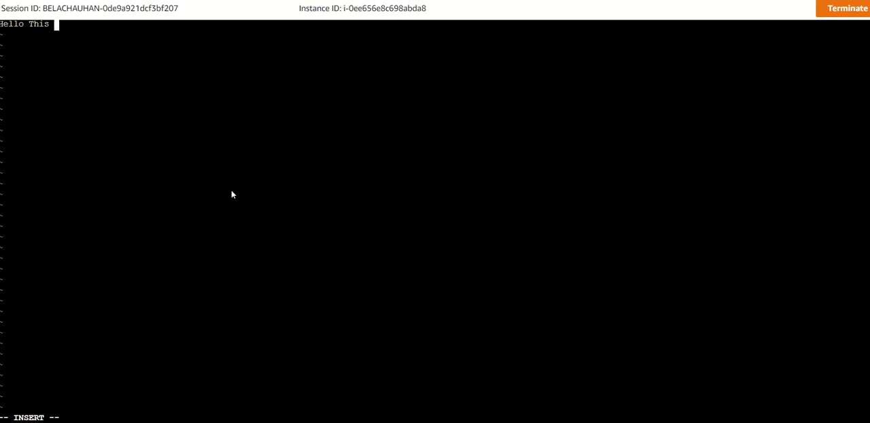
pyautogui.write('is cl')
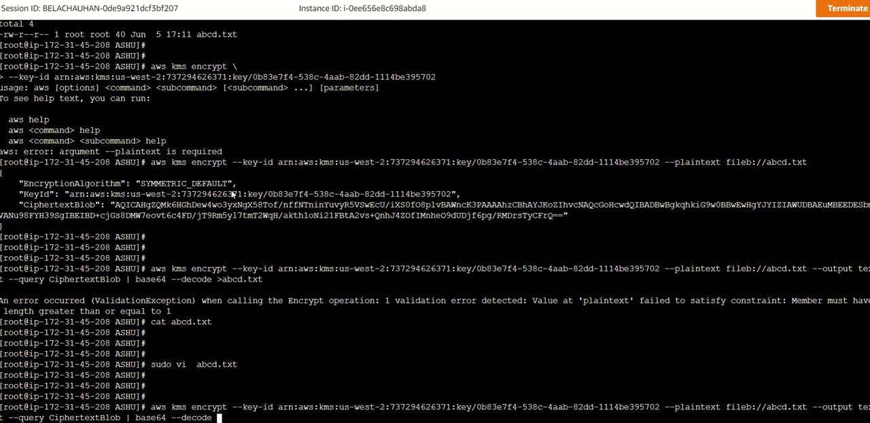
# - Encrypt abcd.txt into cleartext.txt, then list with dir and cat it to see binary ciphertext
pyautogui.write('shut')
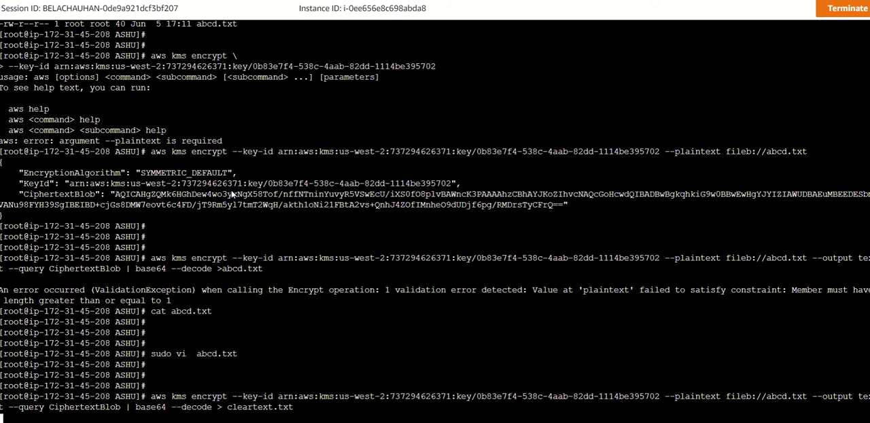
pyautogui.write('dir')
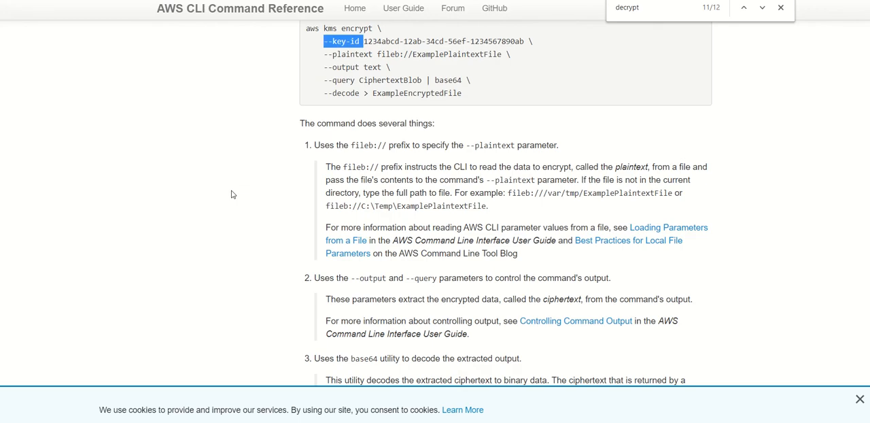
pyautogui.scroll(-3)
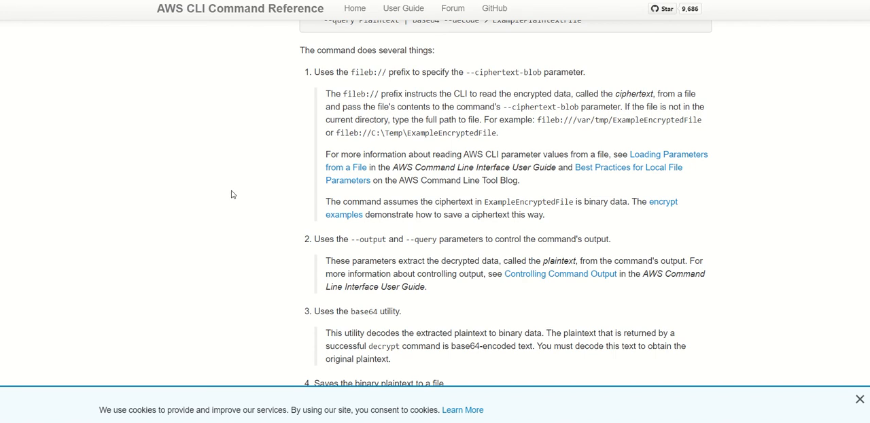
pyautogui.scroll(-3)
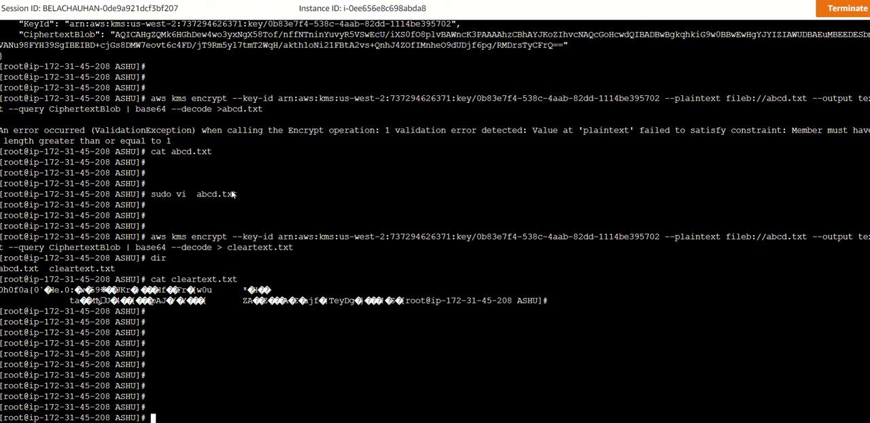
# - Run aws kms decrypt --ciphertext-blob fileb://cleartext.txt, checking the CLI reference example
pyautogui.write('aws k')
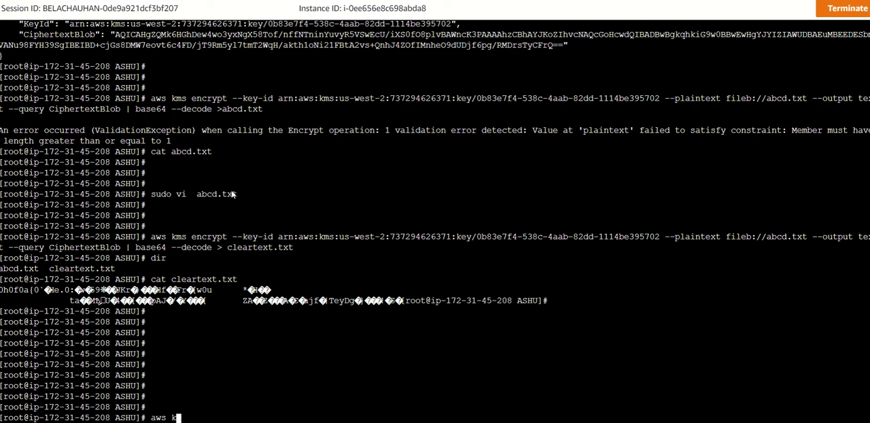
pyautogui.write('ms decrypt')
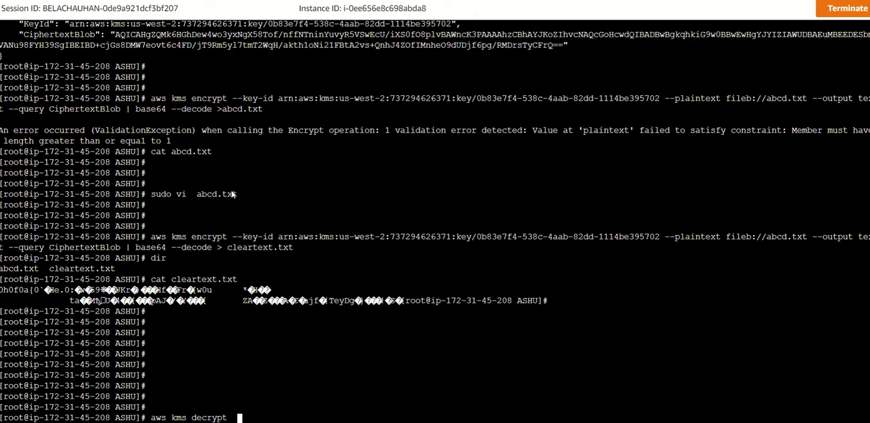
pyautogui.write('--ciphertext-blob')
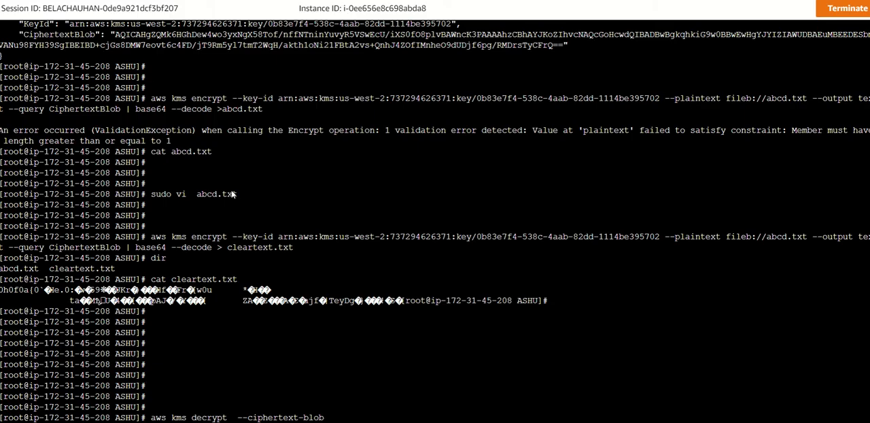
pyautogui.write('filb')
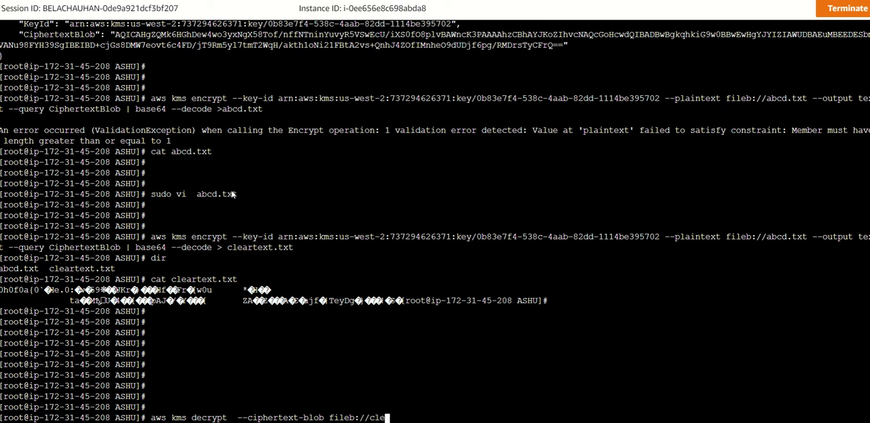
pyautogui.press('BackSpace')
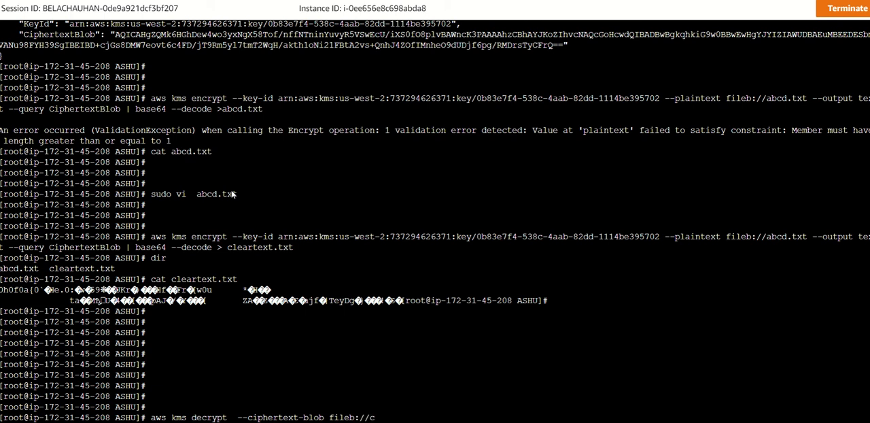
pyautogui.write('leart')
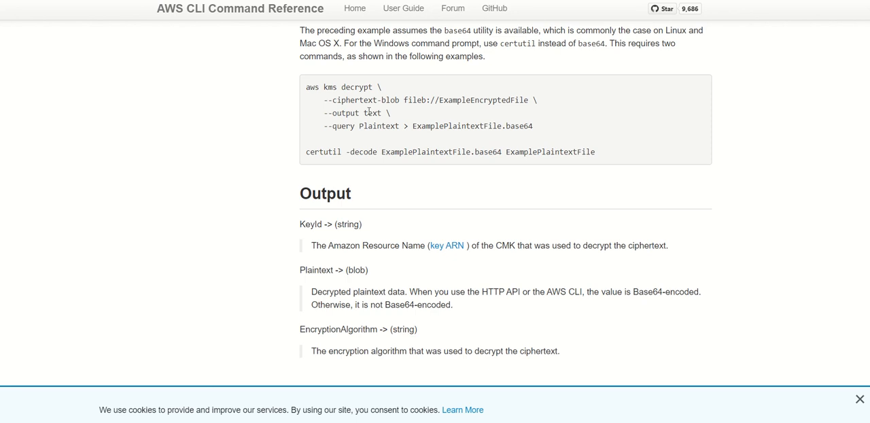
pyautogui.tripleClick(428, 127)
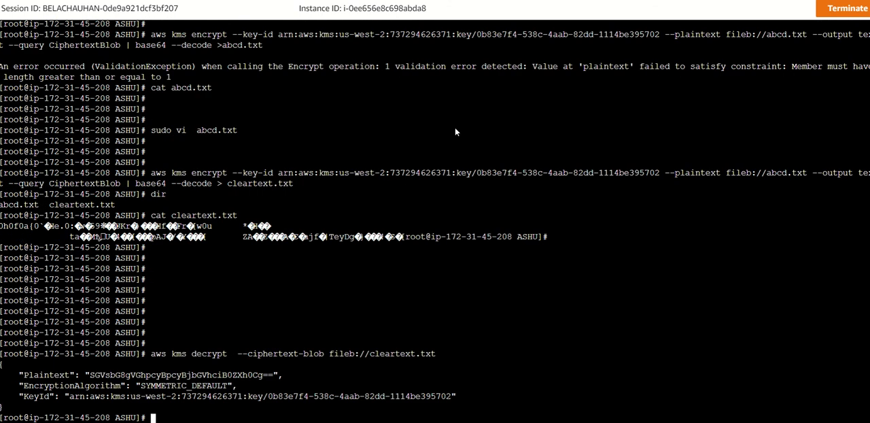
# - Show the original clear text of abcd.txt with cat
pyautogui.write('cae')
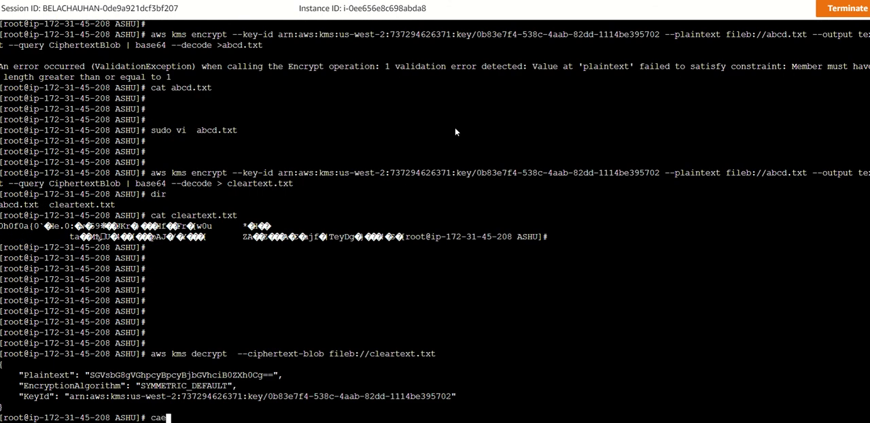
pyautogui.press('BackSpace')
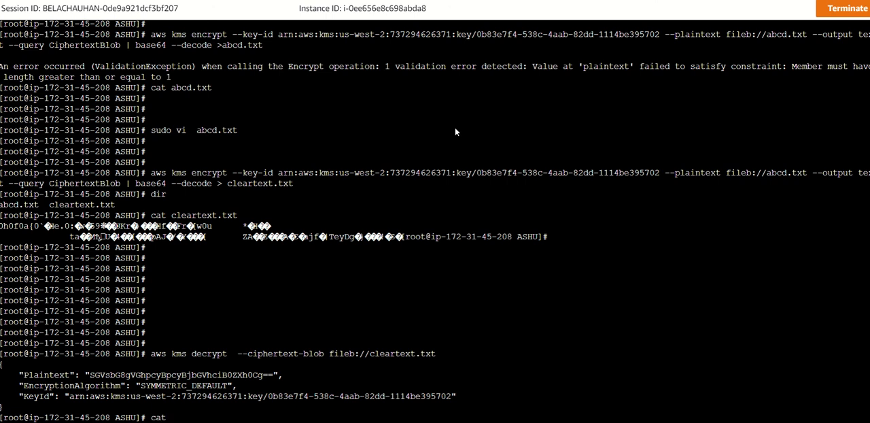
pyautogui.write('abcd.txt')
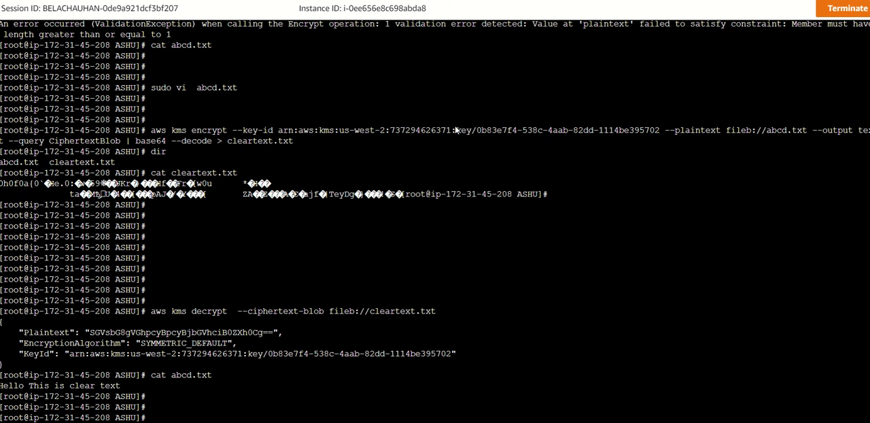
pyautogui.moveTo(460, 119)
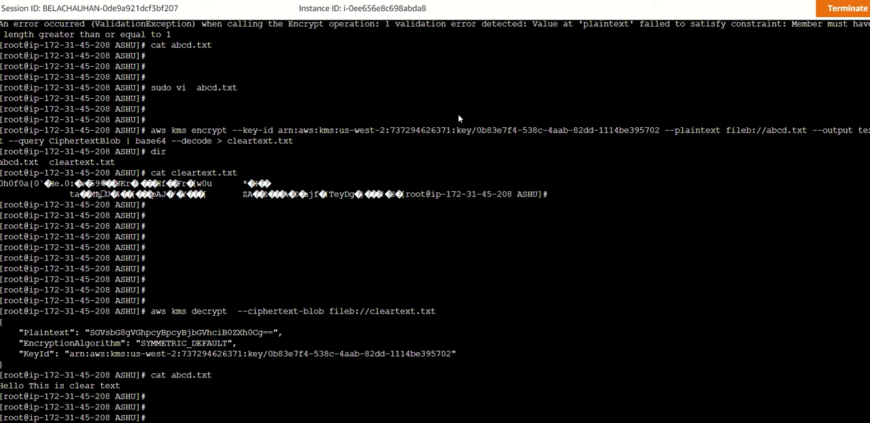
pyautogui.write('cat abcd.txt')
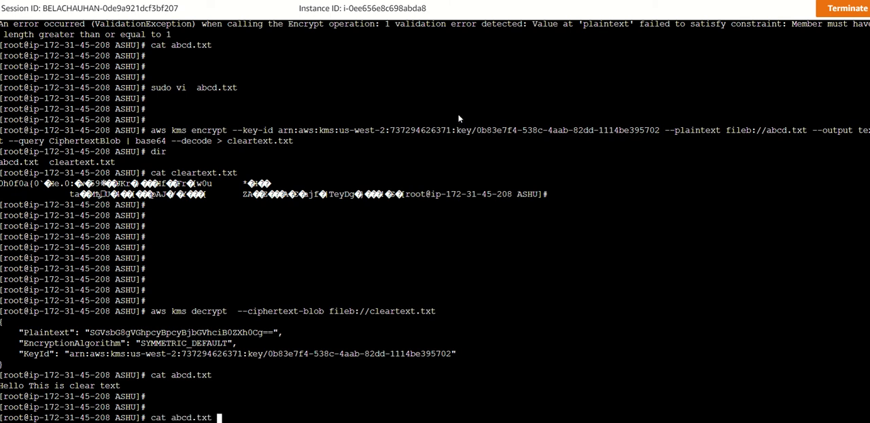
# - Build the decrypt command with --output text --query Plaintext, consulting the reference page
pyautogui.write('--')
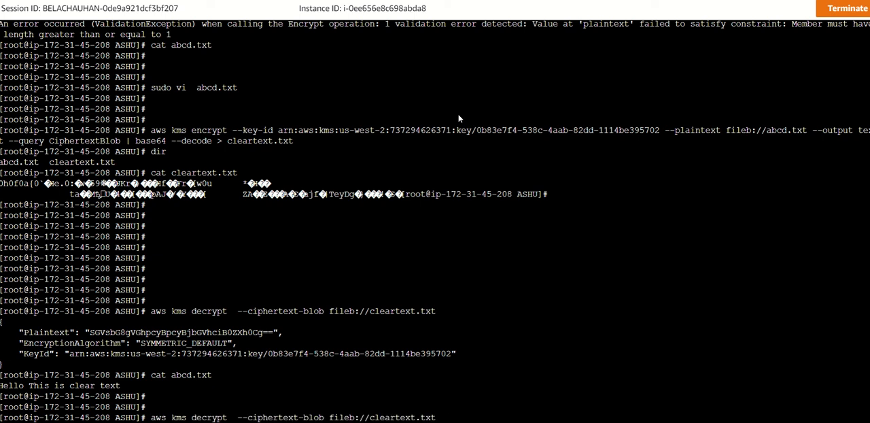
pyautogui.write('--ou')
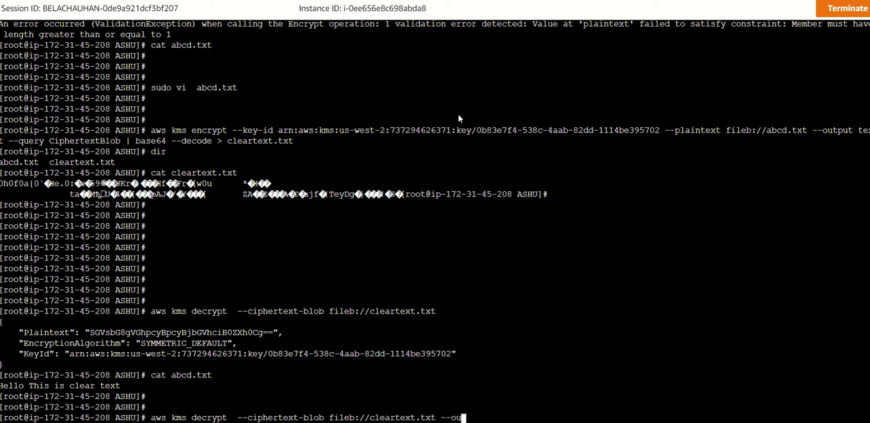
pyautogui.write('tput text --query')
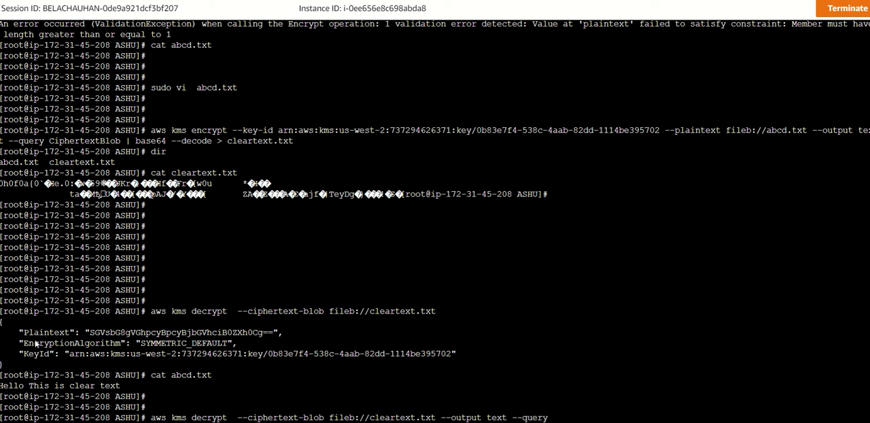
pyautogui.doubleClick(43, 331)
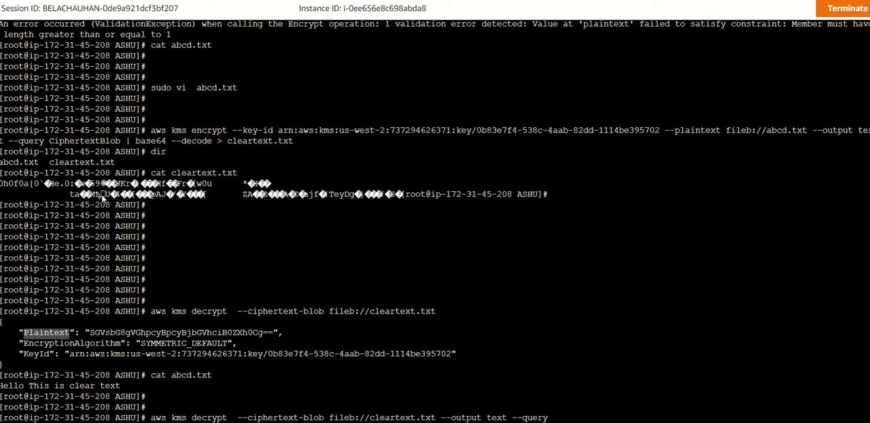
pyautogui.write('Plaintext')
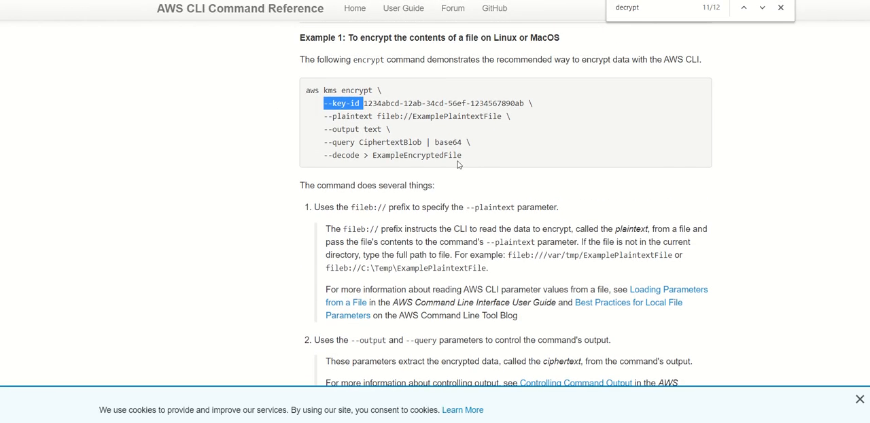
pyautogui.moveTo(523, 165)
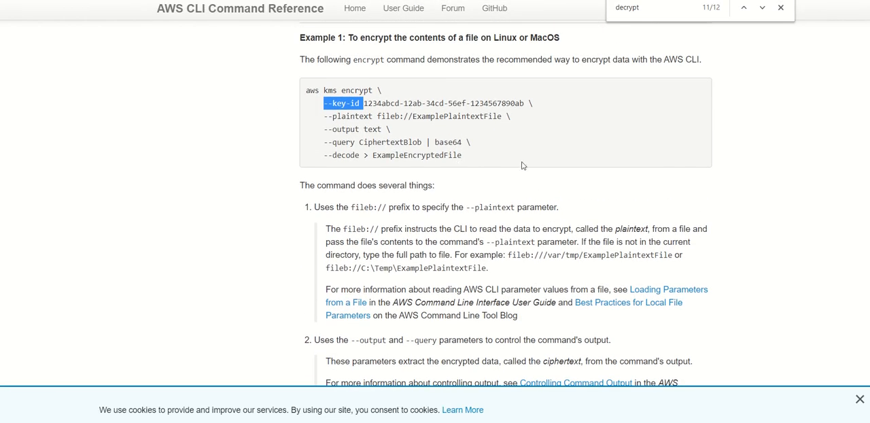
pyautogui.press('alt+tab')
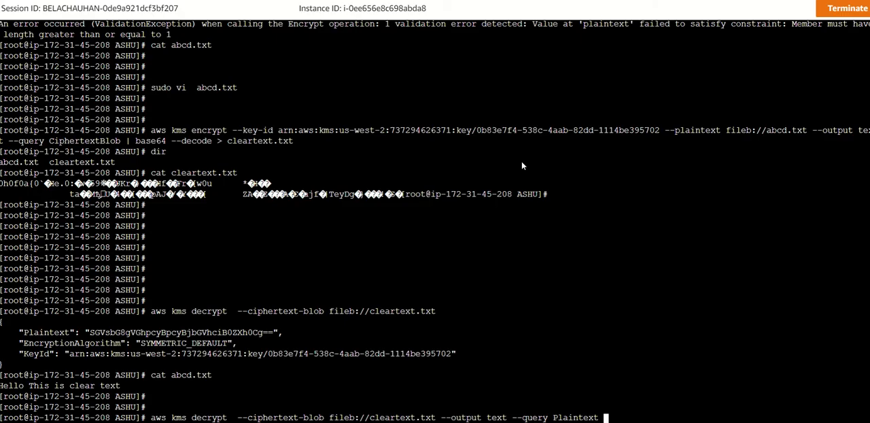
# - Pipe the decrypt through base64 --decode into Therealtext.txt and run it
pyautogui.write('| base64')
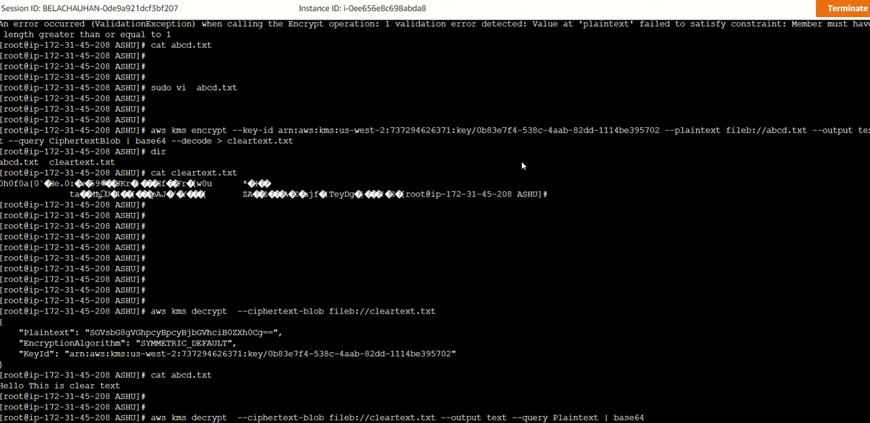
pyautogui.write('--decode')
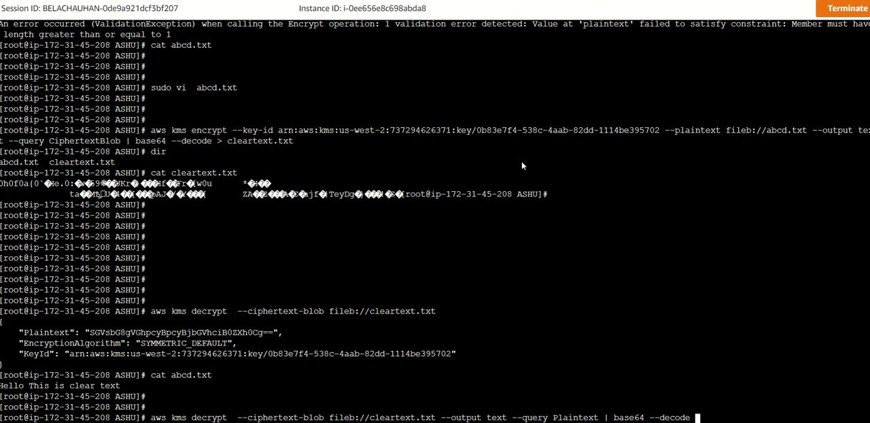
pyautogui.write('The')
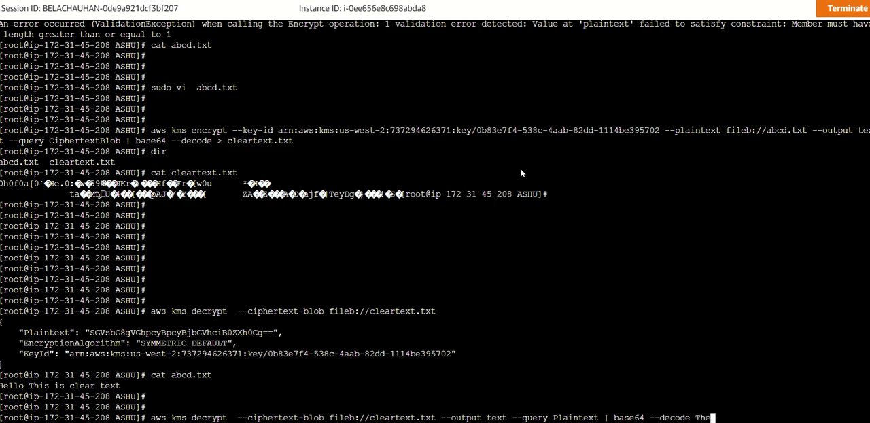
pyautogui.write('real')
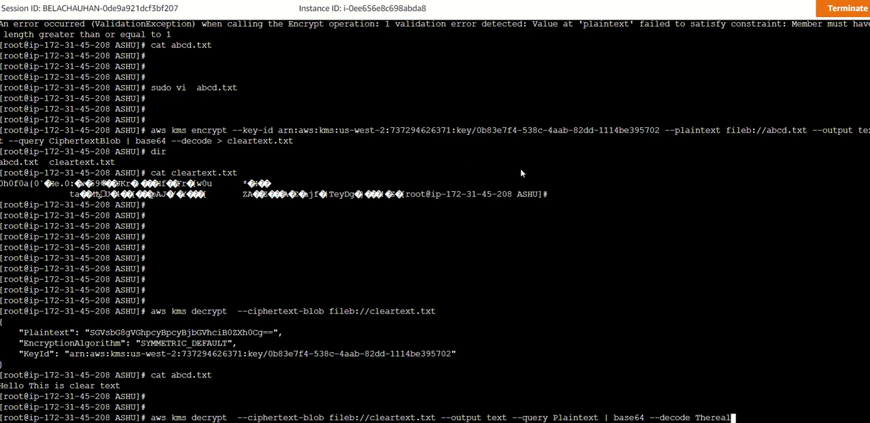
pyautogui.write('ext.txt')
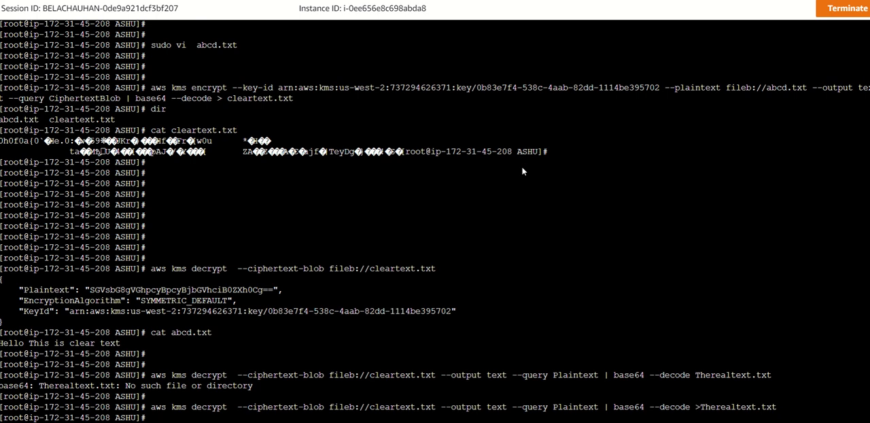
# - Cat Therealtext.txt and abcd.txt to confirm both read Hello This is clear text
pyautogui.write('cat Therealtext.txt')
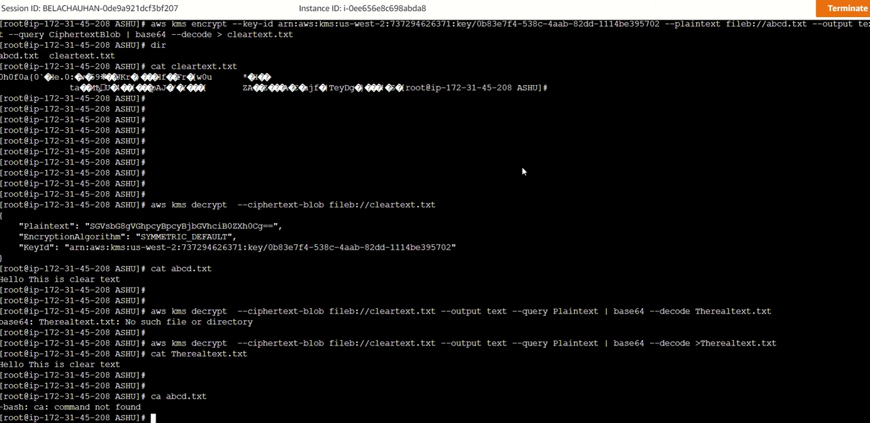
pyautogui.write('ca abcd.txt')
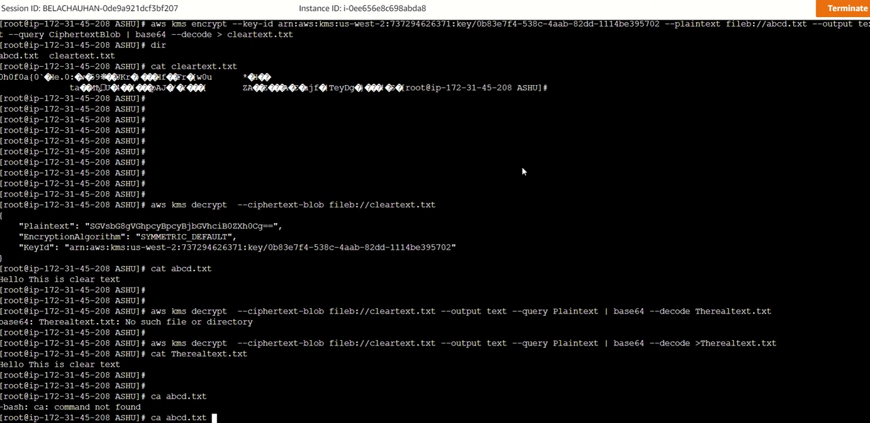